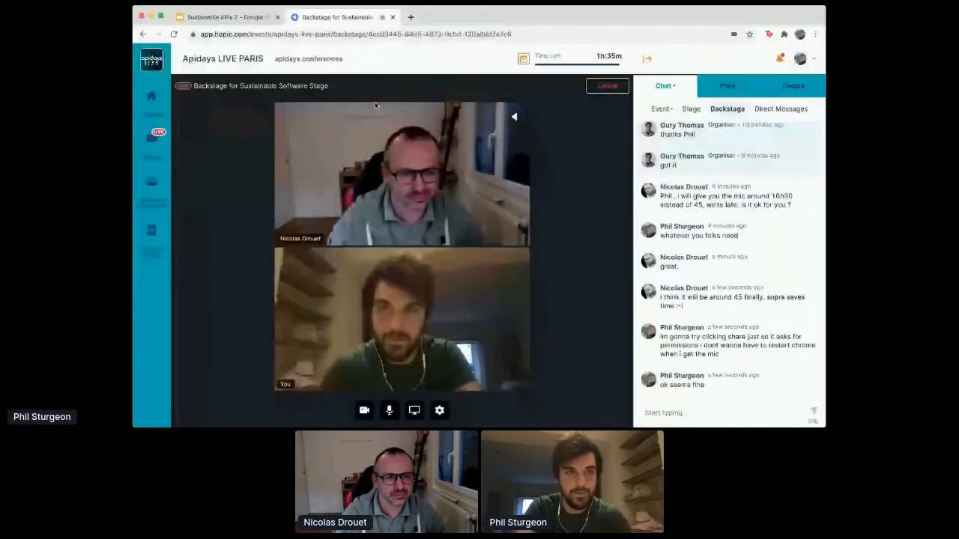
Switch from Hopin backstage to the 'Sustainable APIs and API Sustainability' presentation tab
{"action": "left_click", "coordinate": [222, 16]}
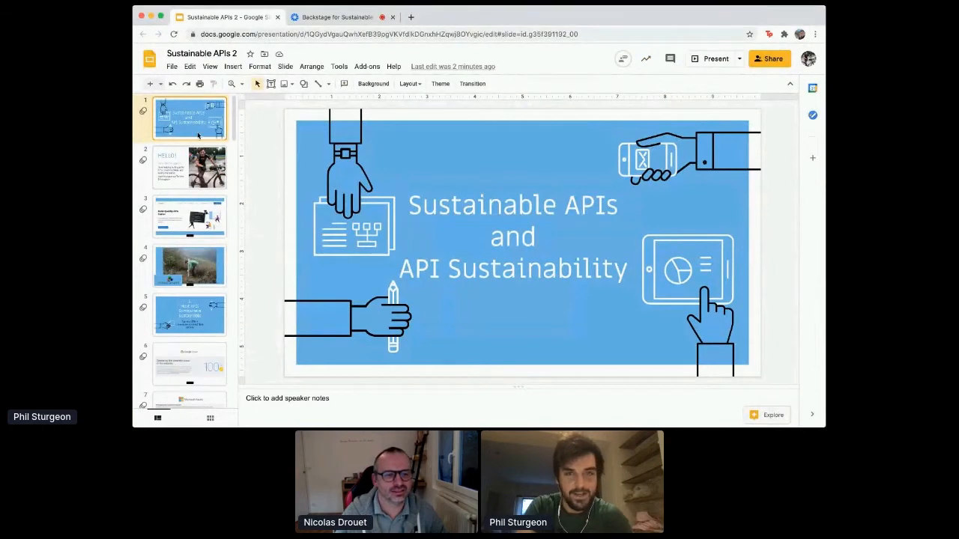
{"action": "left_click", "coordinate": [709, 59]}
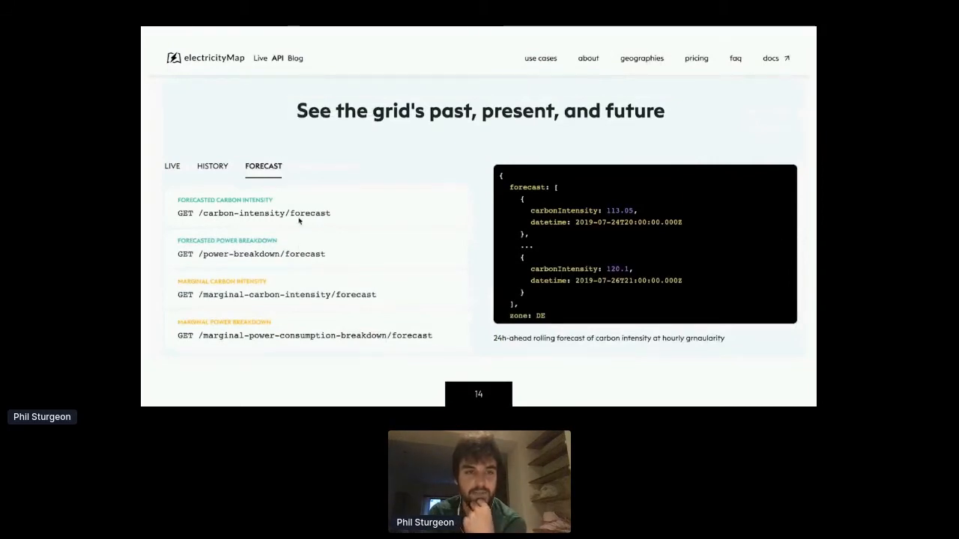
{"action": "mouse_move", "coordinate": [304, 256]}
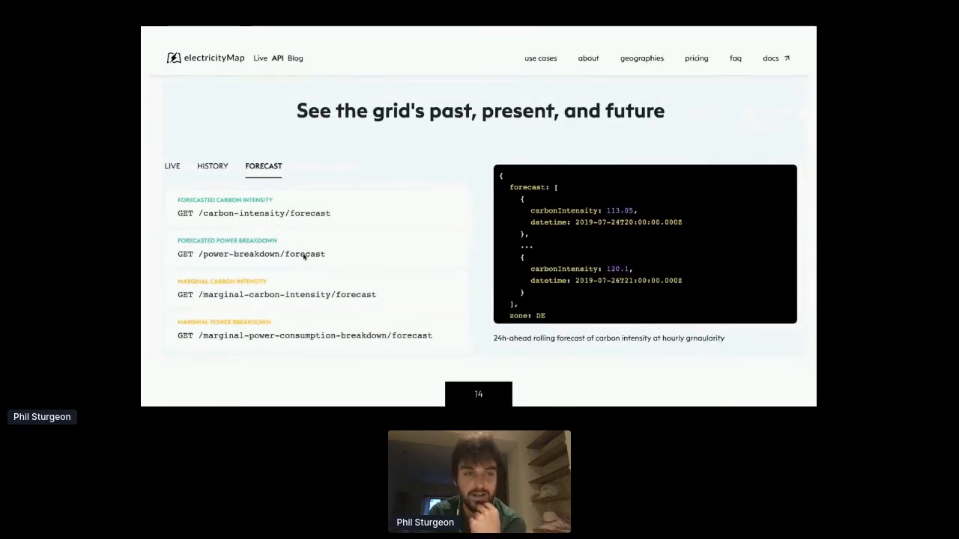
{"action": "mouse_move", "coordinate": [342, 327]}
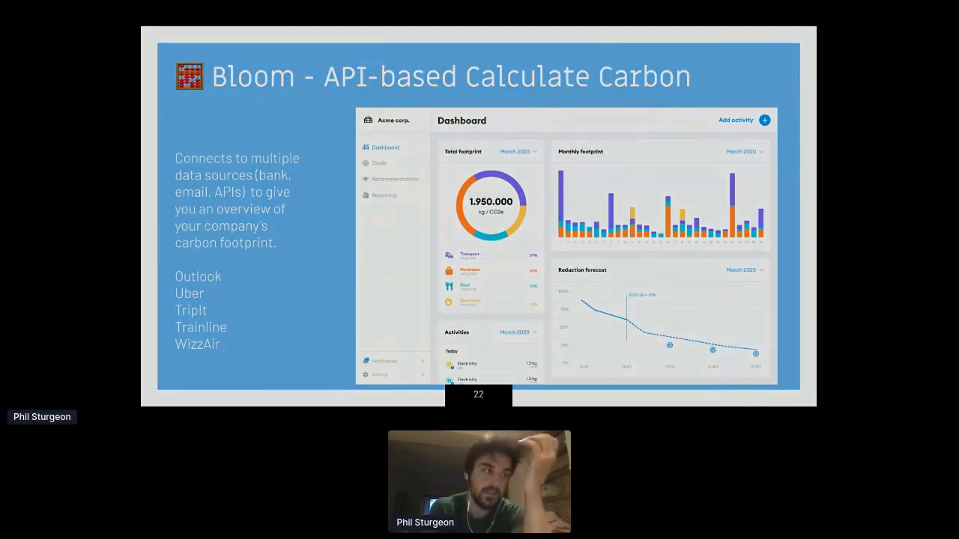
Advance past the Bloom slide to slide 24's 3.7% emissions quote
{"action": "key", "text": "Right"}
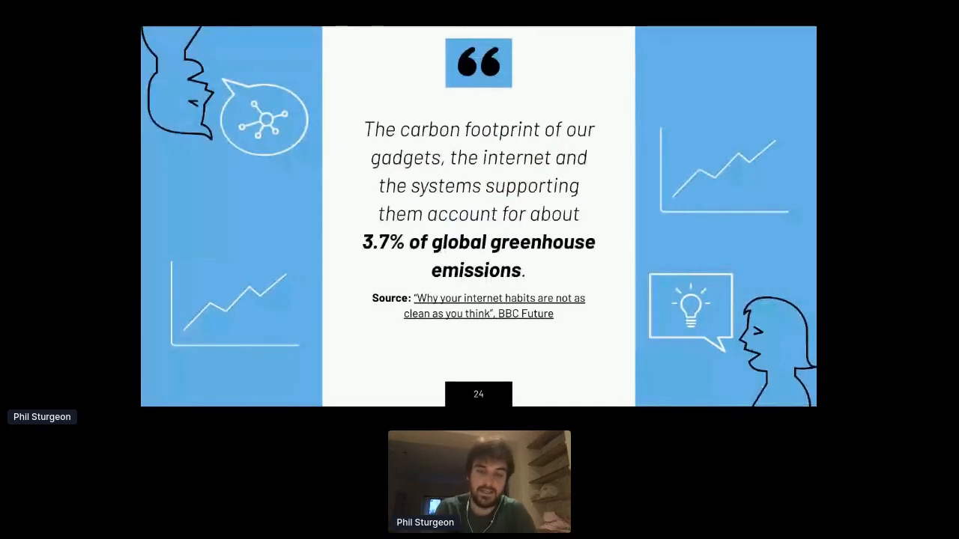
{"action": "key", "text": "Right"}
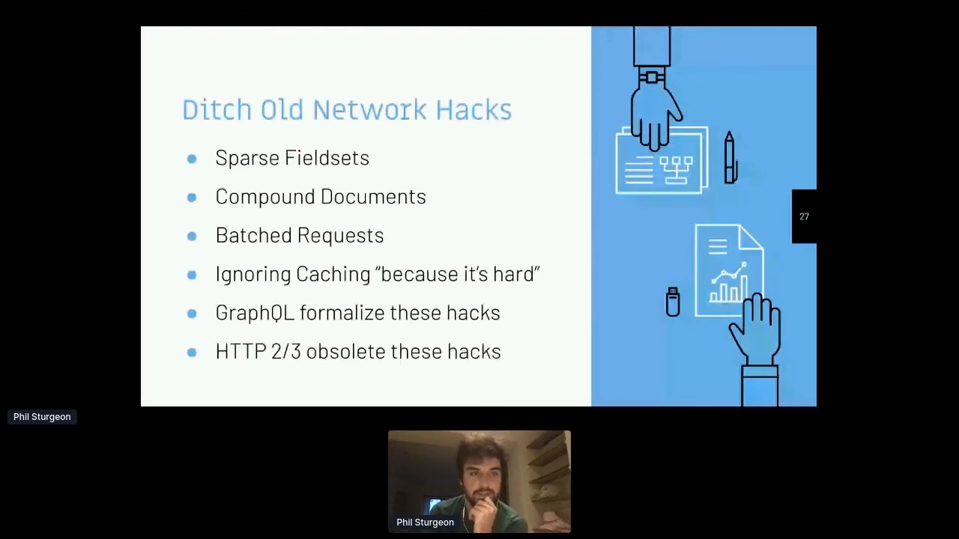
Advance past Ditch Old Network Hacks and Sparse Fieldsets to slide 31
{"action": "key", "text": "Right"}
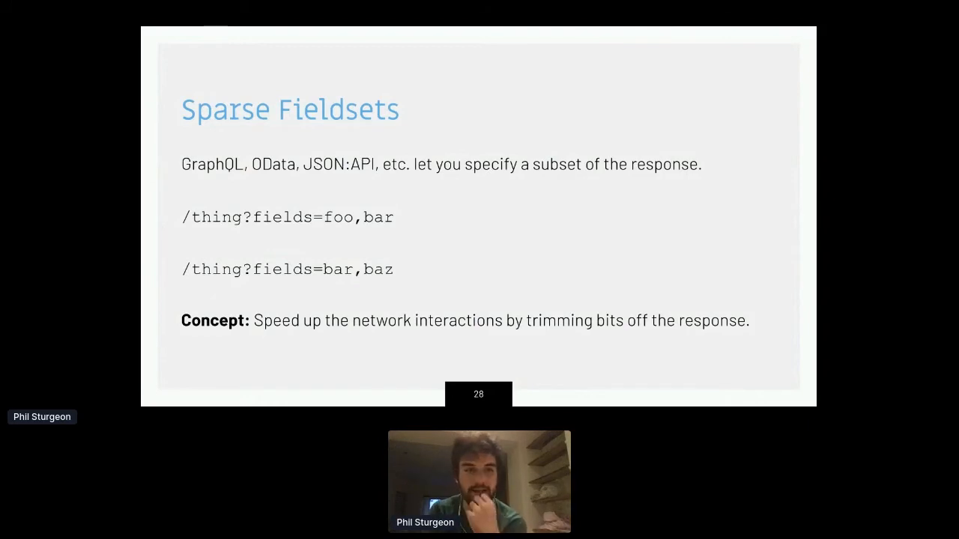
{"action": "key", "text": "Right"}
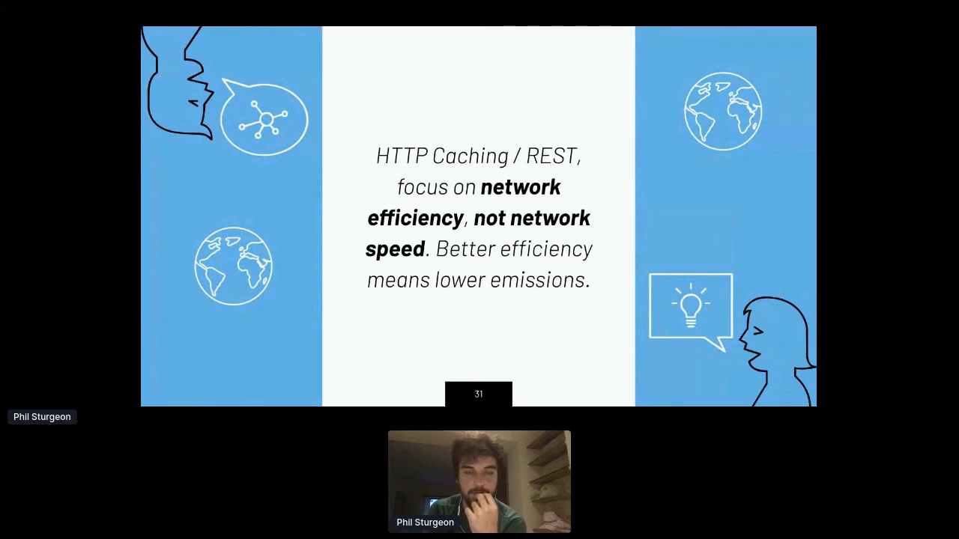
Advance past the network efficiency slide to the client and network cache diagram
{"action": "key", "text": "right"}
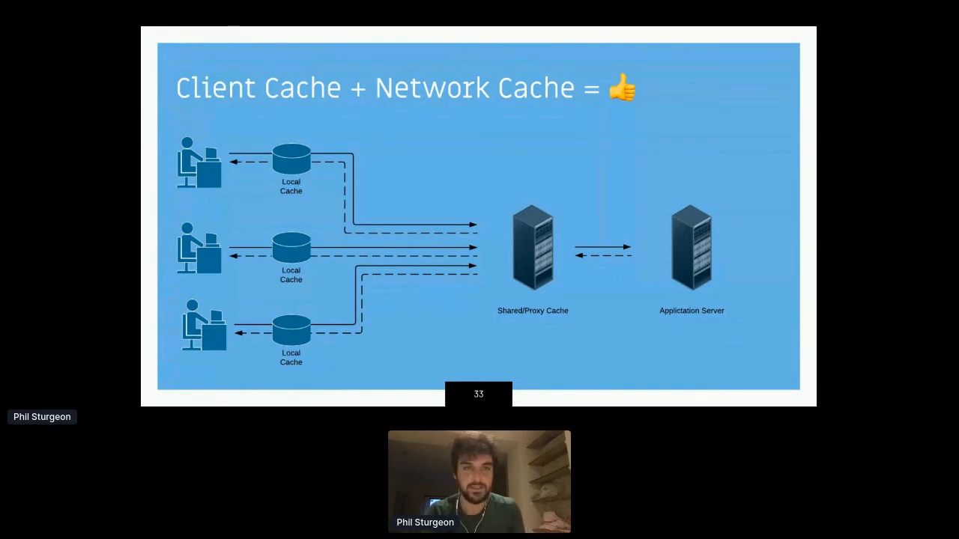
Advance past the cache diagram to the Faraday HttpCache middleware example
{"action": "key", "text": "right"}
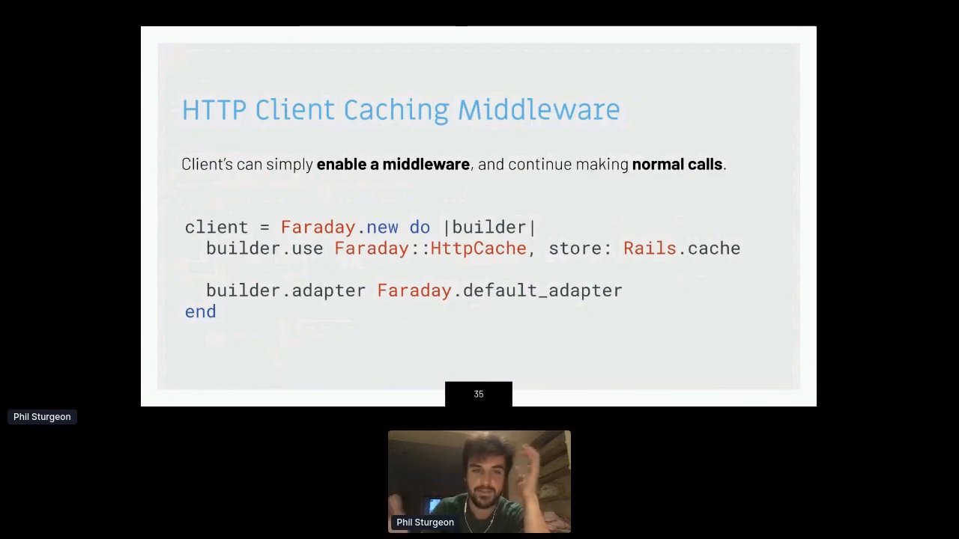
Advance past the caching middleware and Design for Cacheability slides
{"action": "key", "text": "Right"}
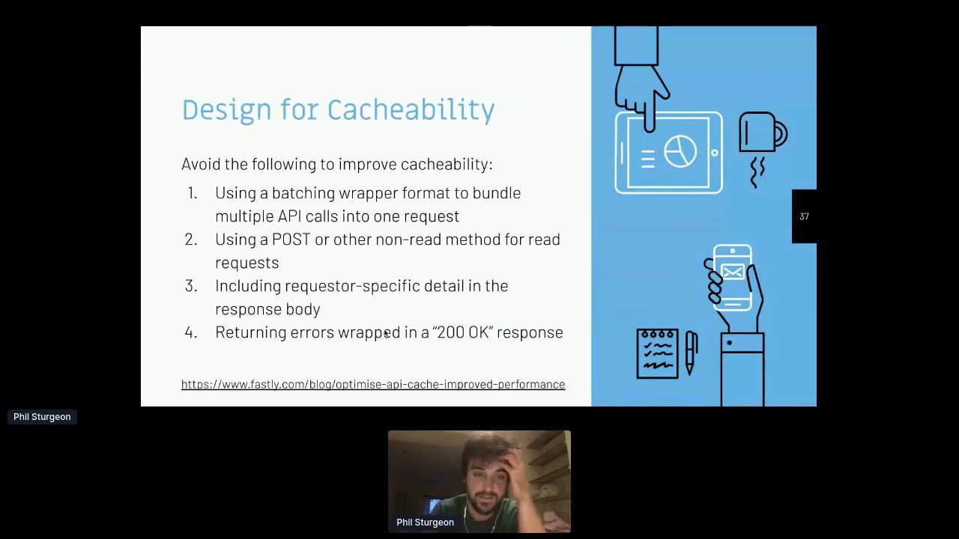
{"action": "key", "text": "right"}
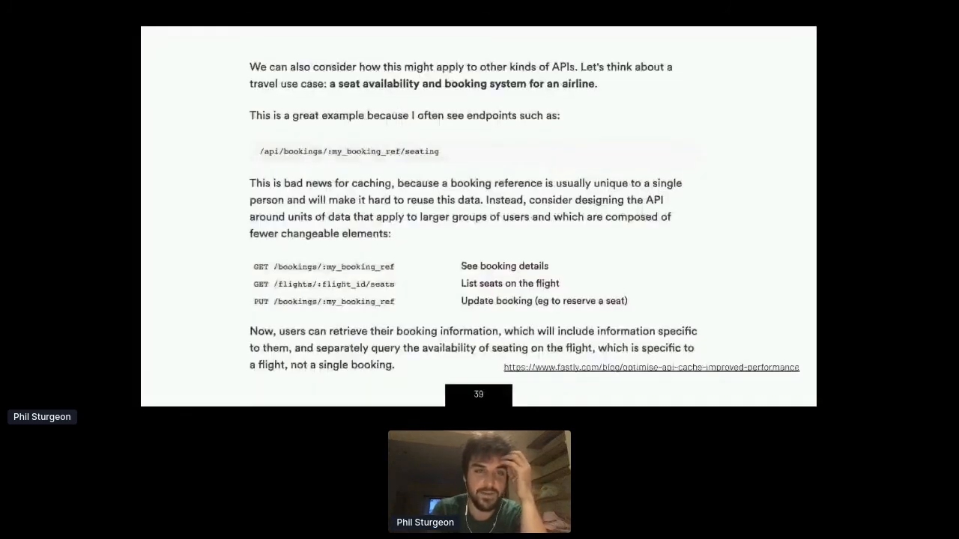
{"action": "mouse_move", "coordinate": [215, 146]}
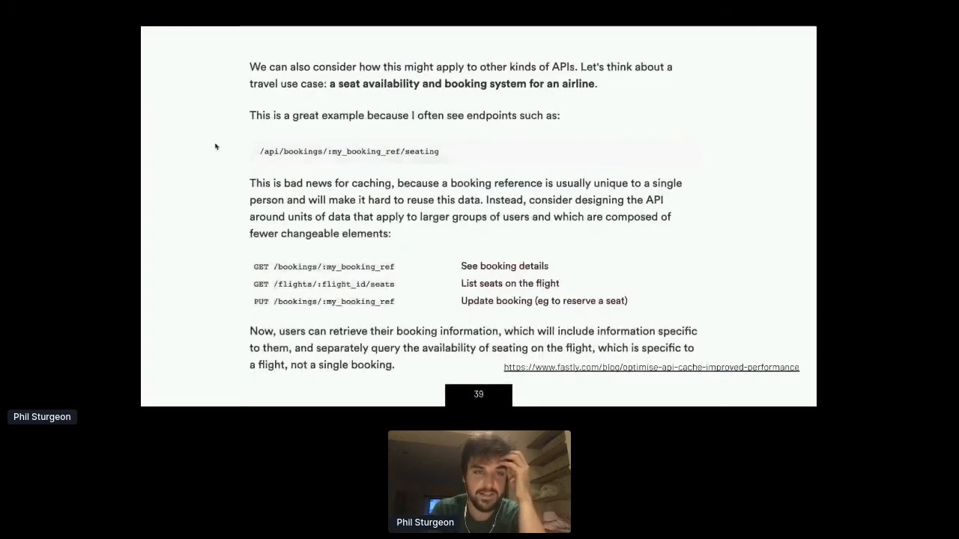
{"action": "mouse_move", "coordinate": [243, 165]}
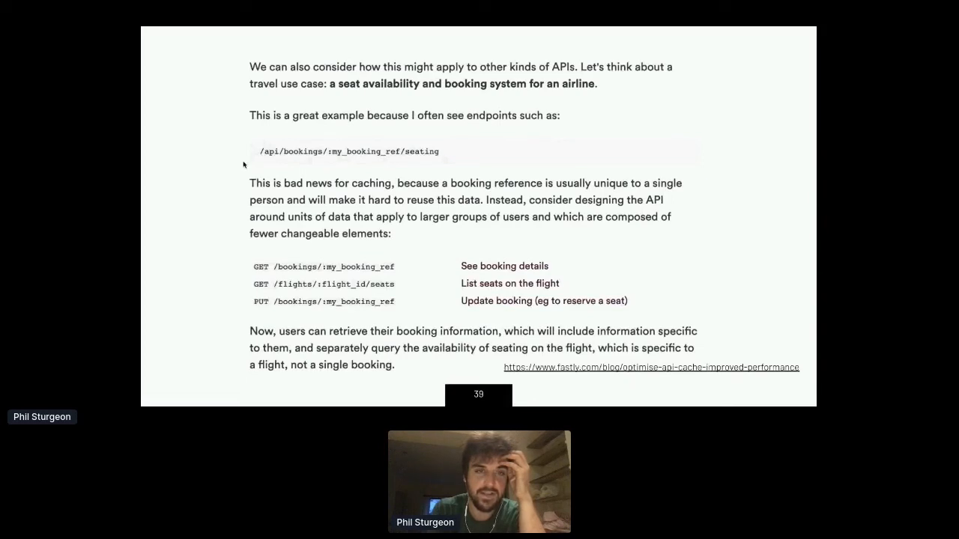
{"action": "mouse_move", "coordinate": [231, 226]}
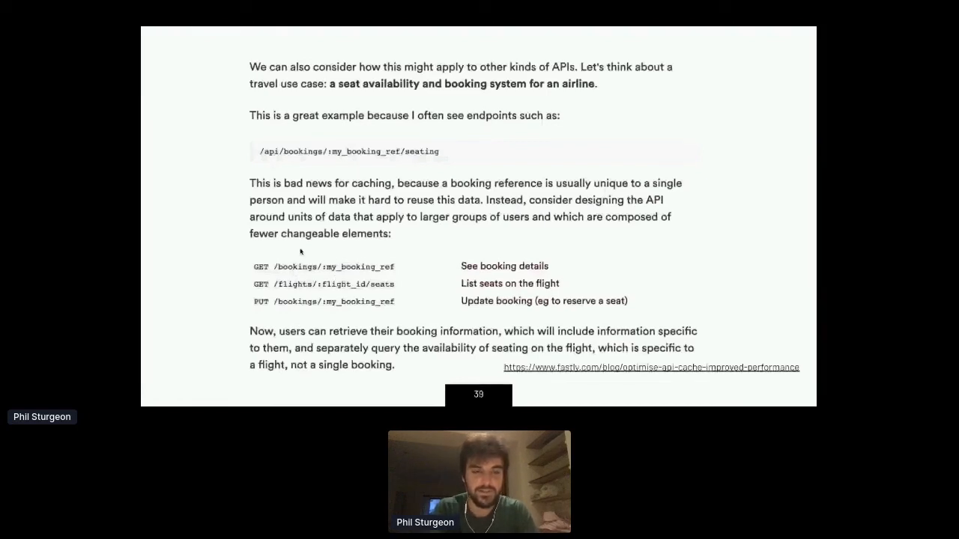
{"action": "mouse_move", "coordinate": [220, 254]}
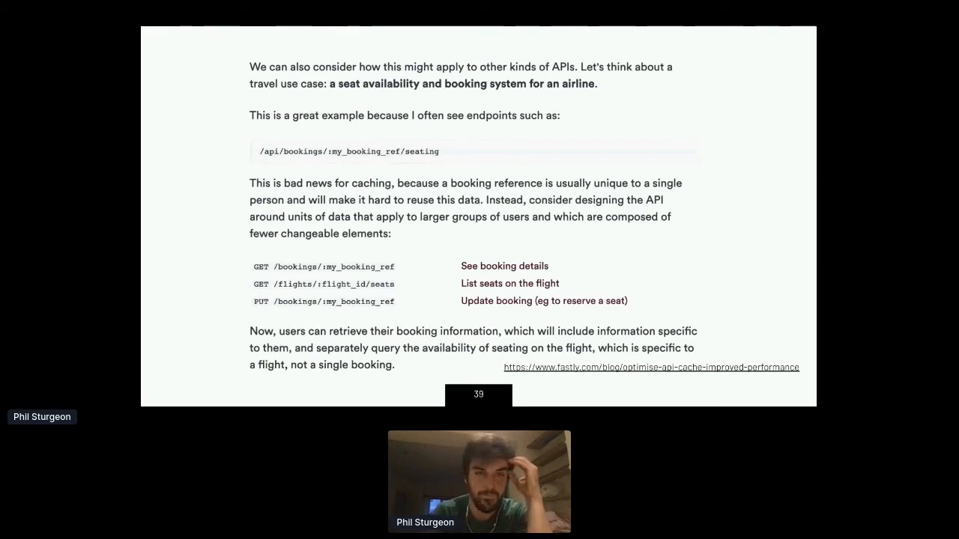
Advance to the 'Thanks! Any questions?' slide and return to the Hopin backstage
{"action": "key", "text": "Right"}
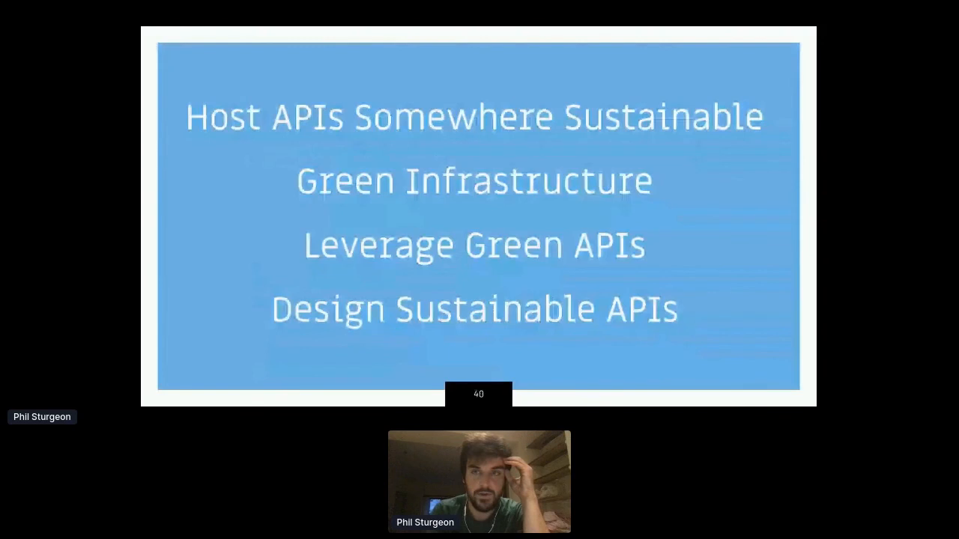
{"action": "mouse_move", "coordinate": [234, 205]}
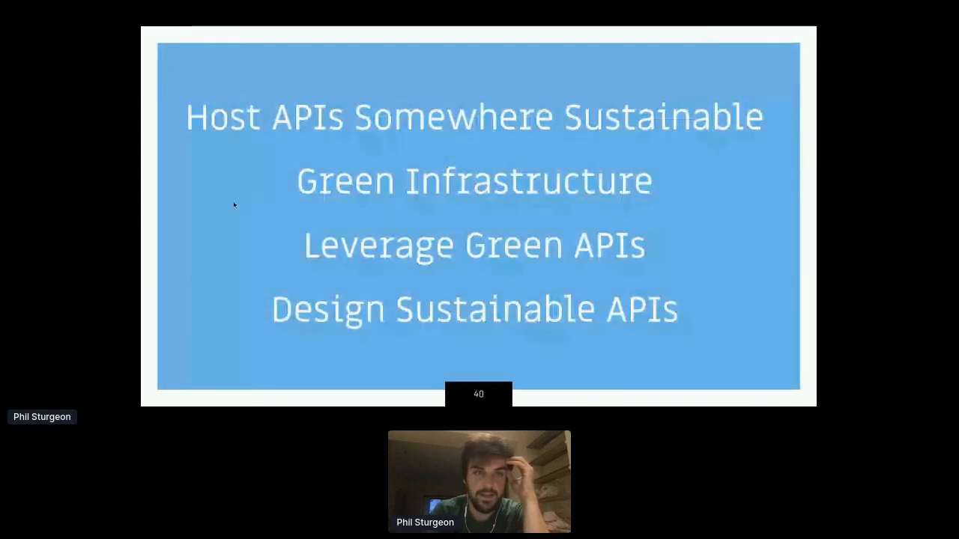
{"action": "mouse_move", "coordinate": [199, 274]}
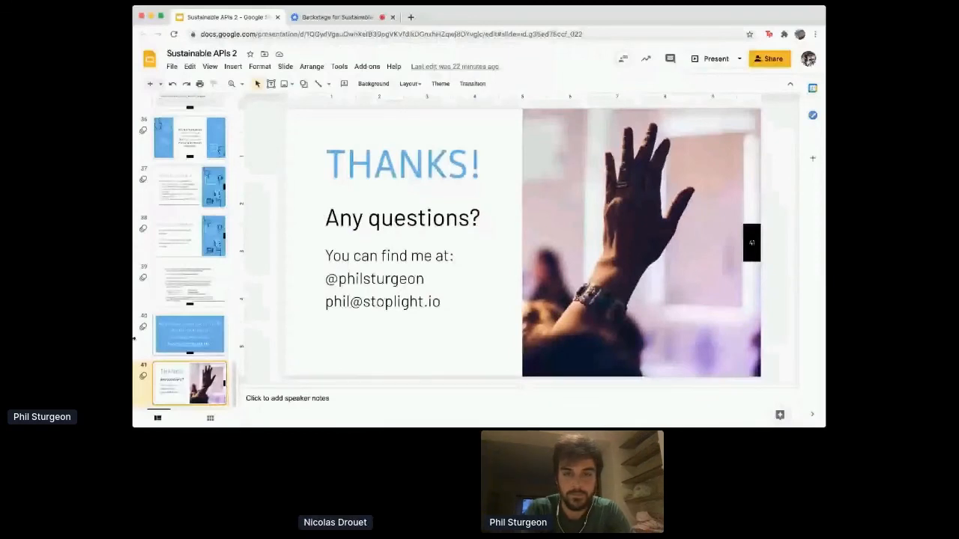
{"action": "left_click", "coordinate": [344, 17]}
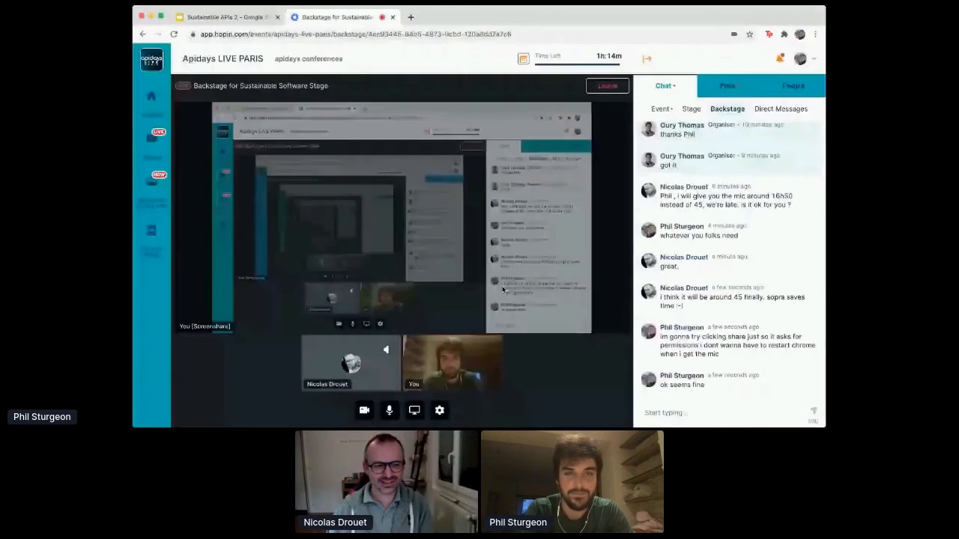